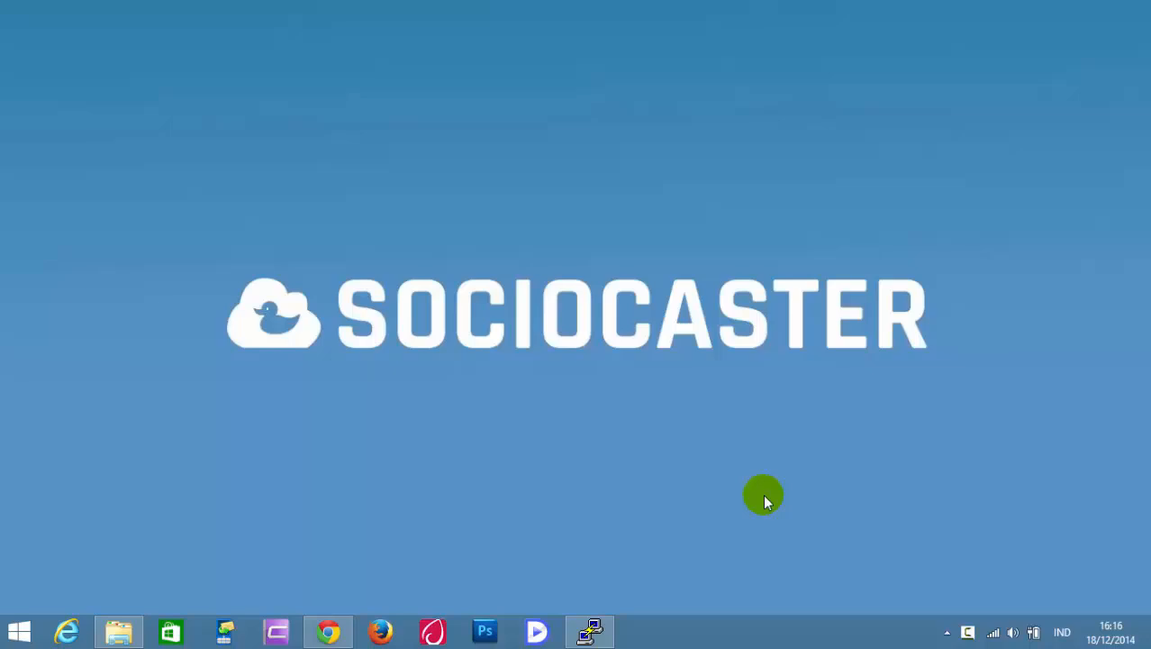
# - Bring up the Posts panel with the Share Status composer in Sociocaster
pyautogui.click(328, 631)
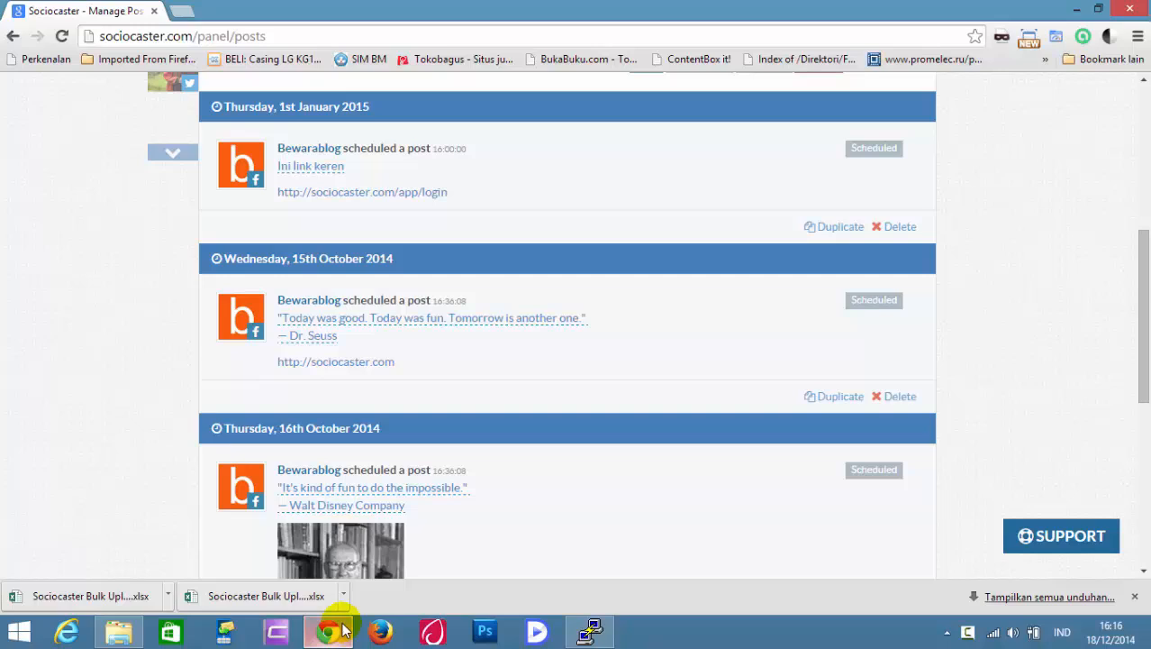
pyautogui.click(310, 147)
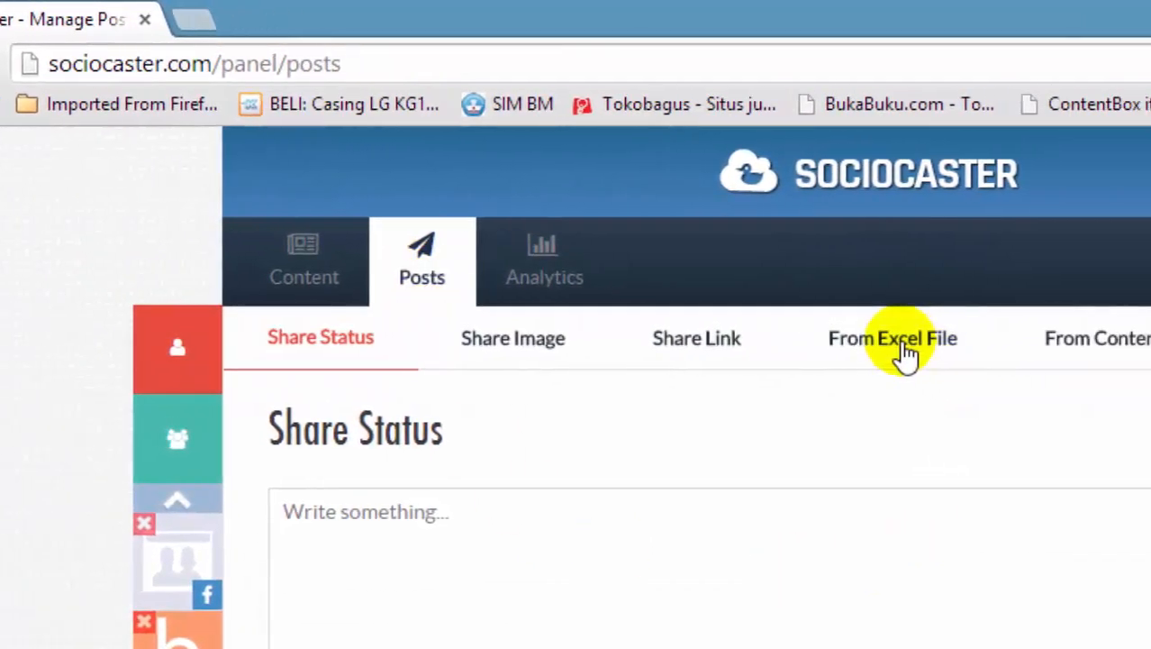
# - Switch to sharing From Excel File and fetch the sample bulk-upload spreadsheet
pyautogui.click(892, 339)
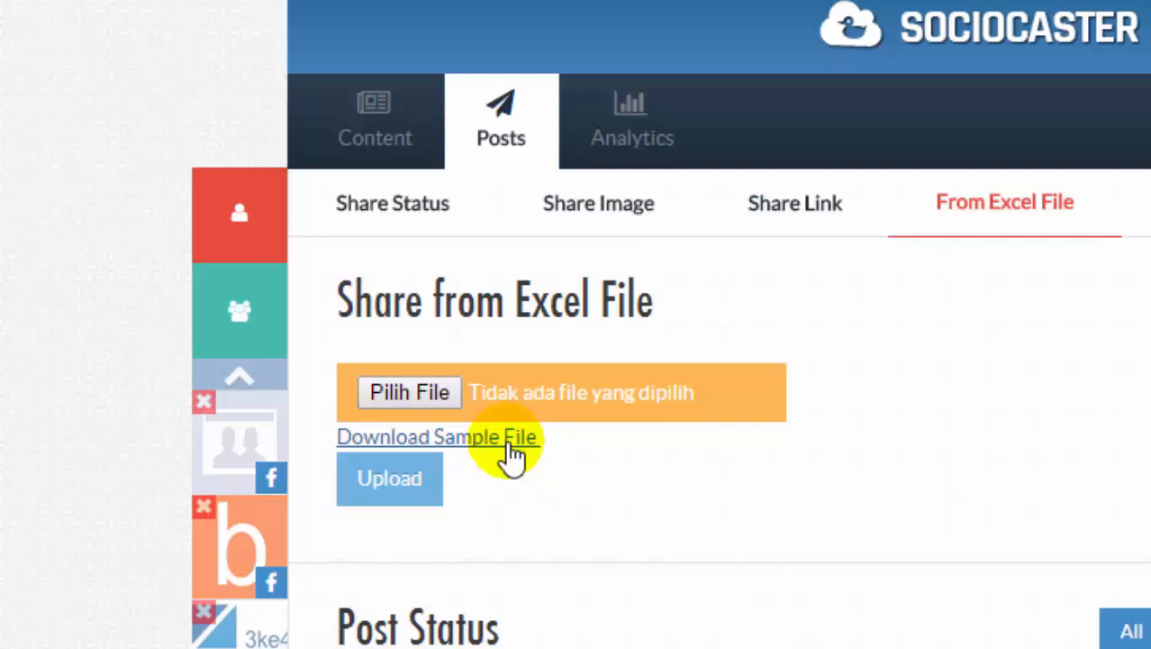
pyautogui.click(437, 438)
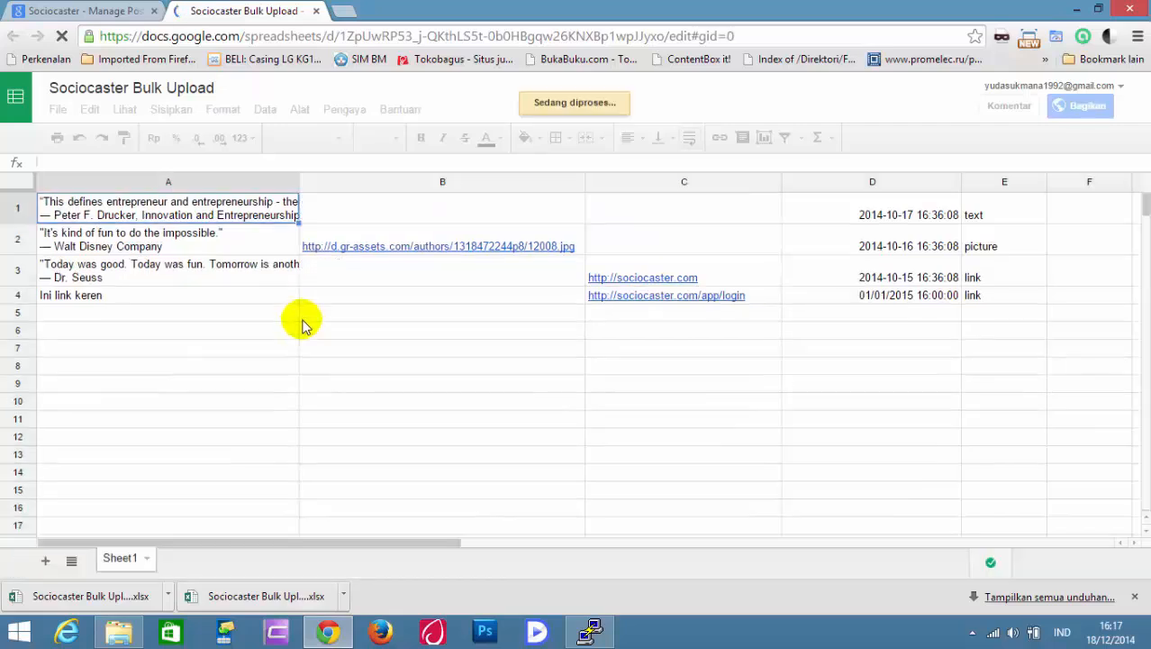
pyautogui.click(169, 207)
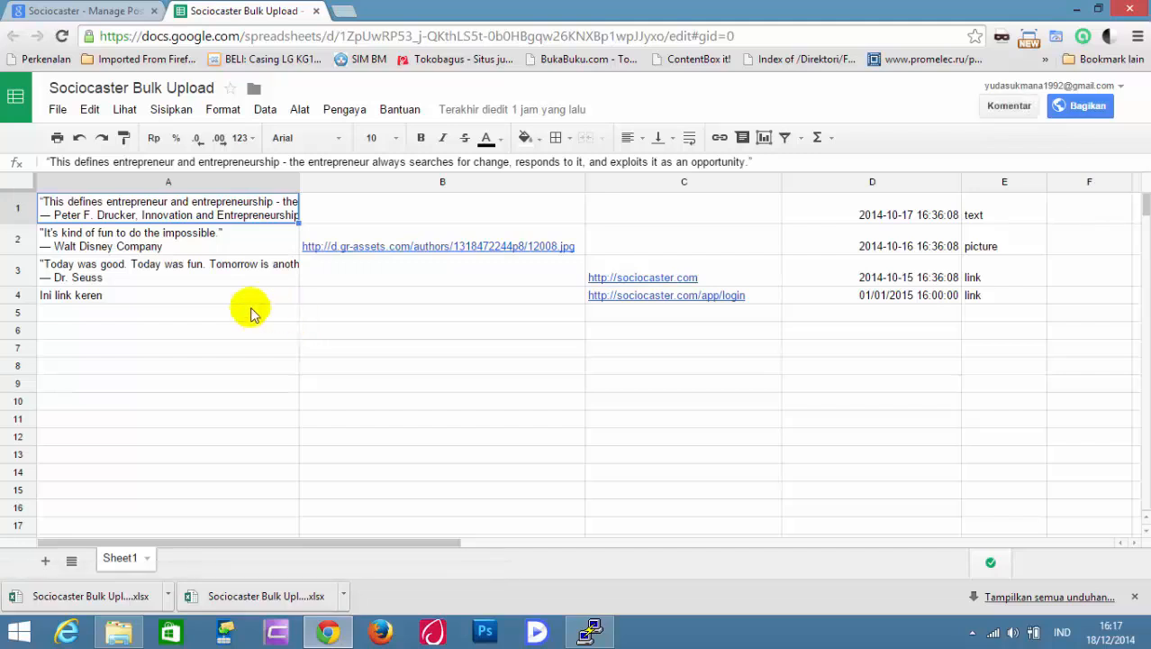
pyautogui.moveTo(231, 296)
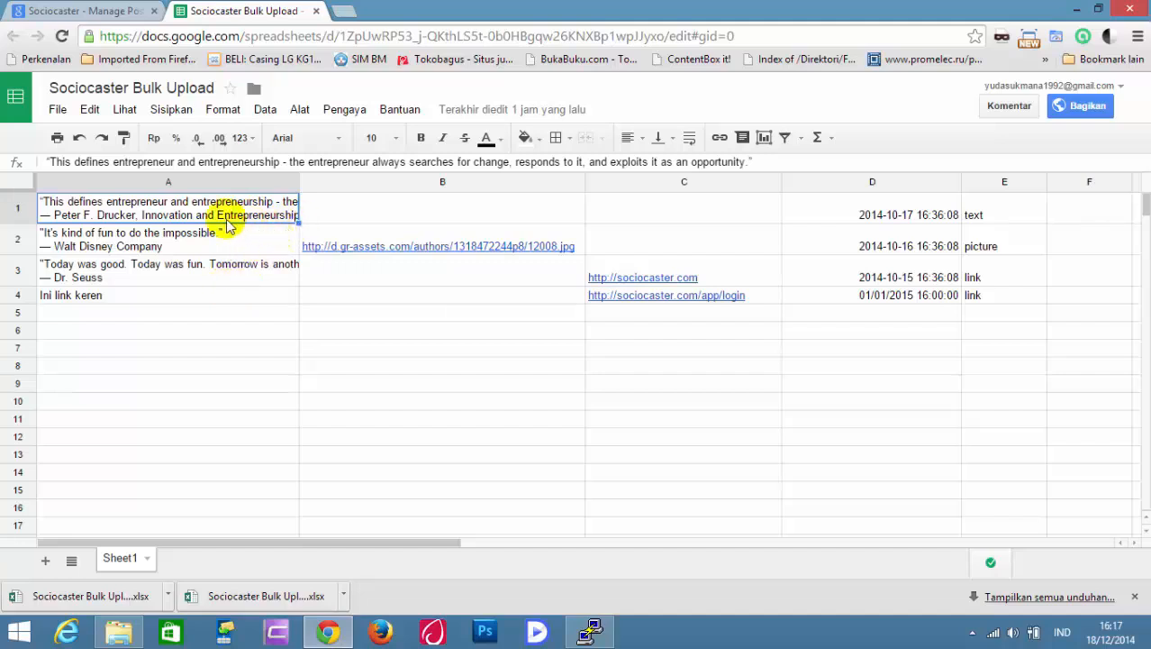
pyautogui.moveTo(279, 274)
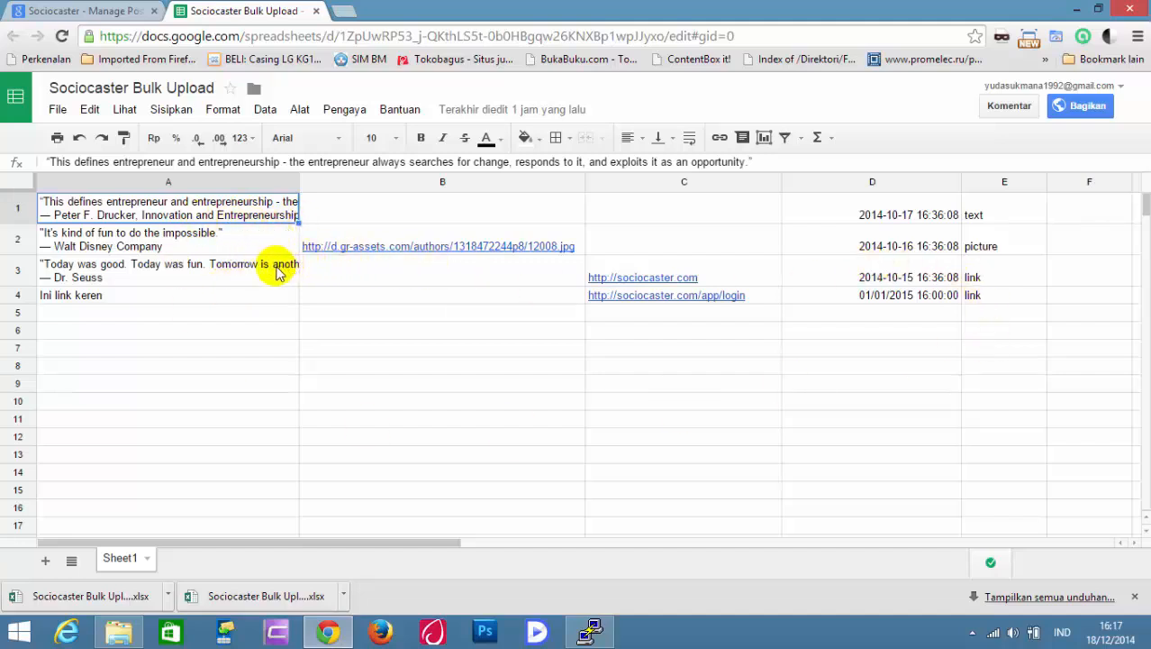
pyautogui.moveTo(887, 315)
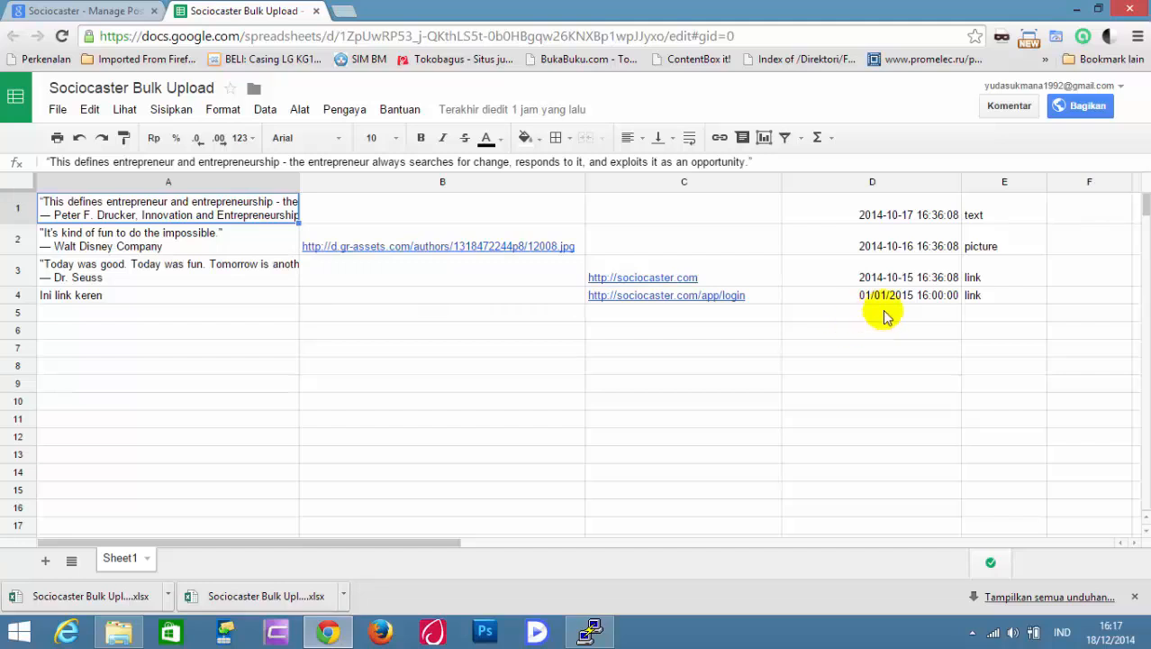
pyautogui.click(1006, 215)
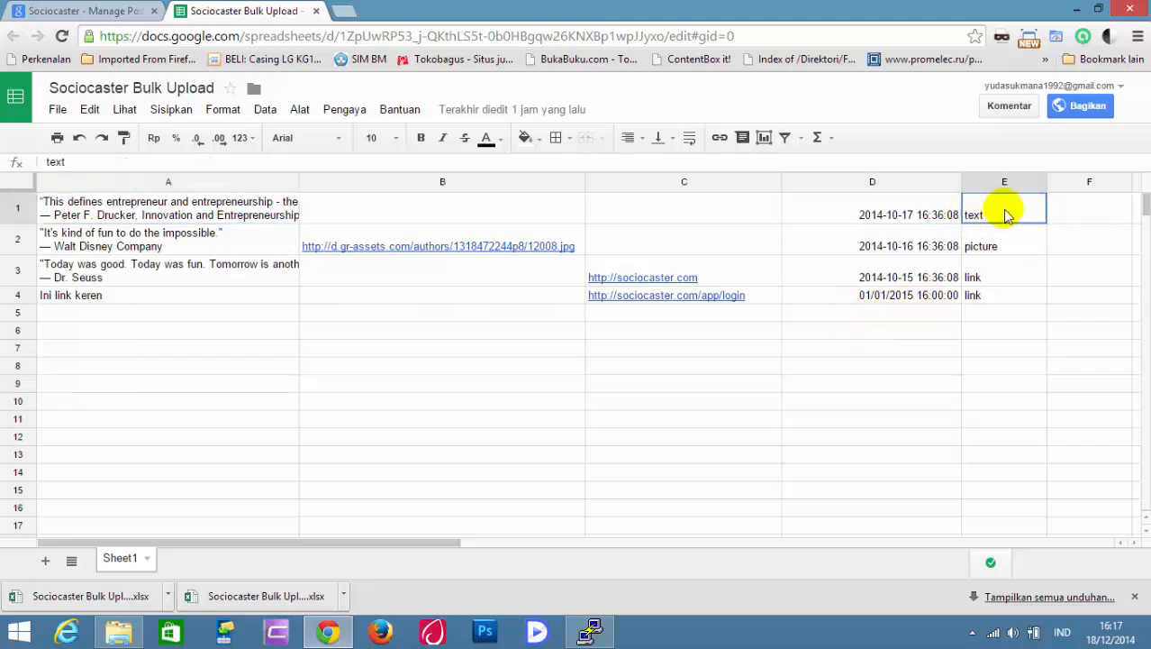
pyautogui.click(1004, 277)
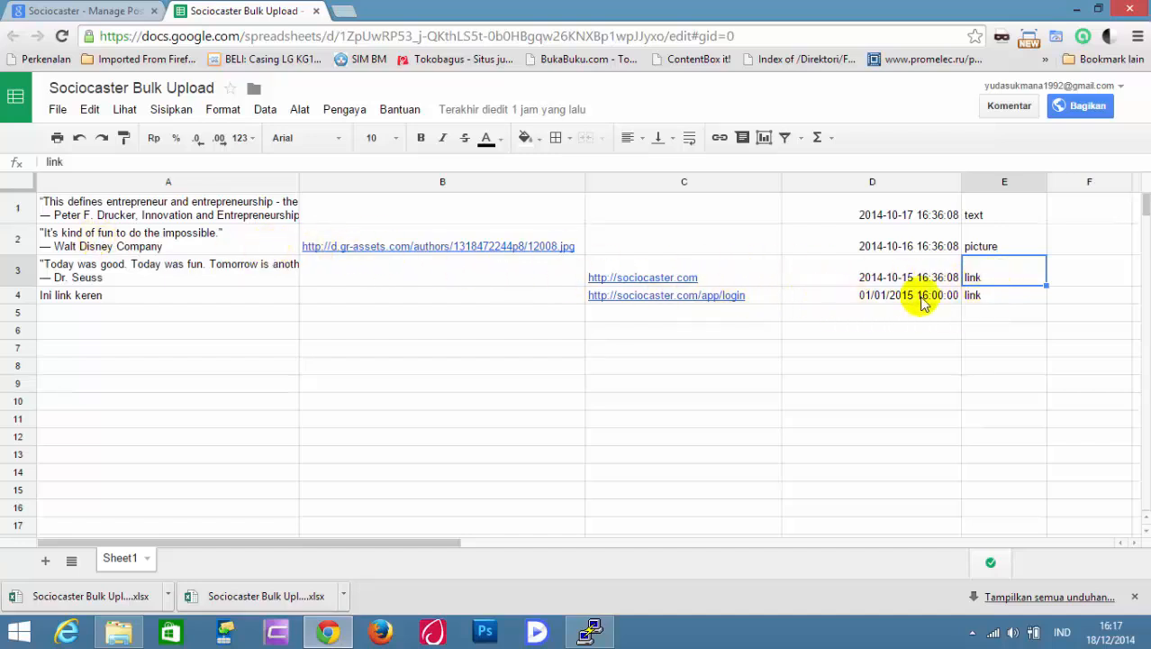
pyautogui.click(442, 295)
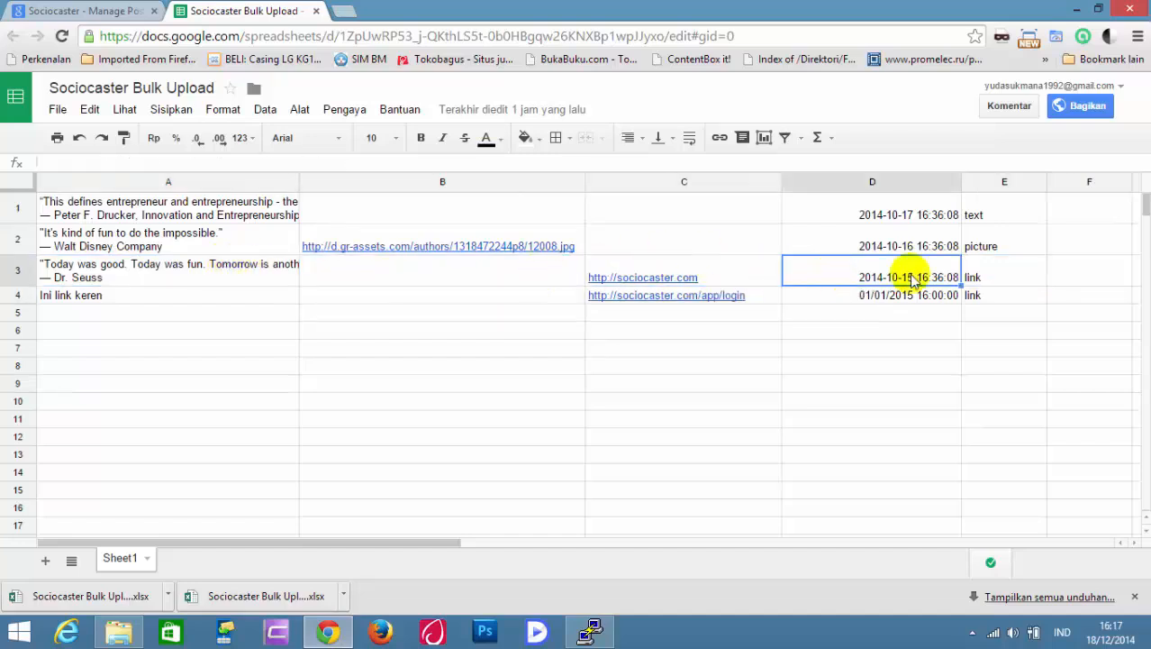
pyautogui.click(1004, 278)
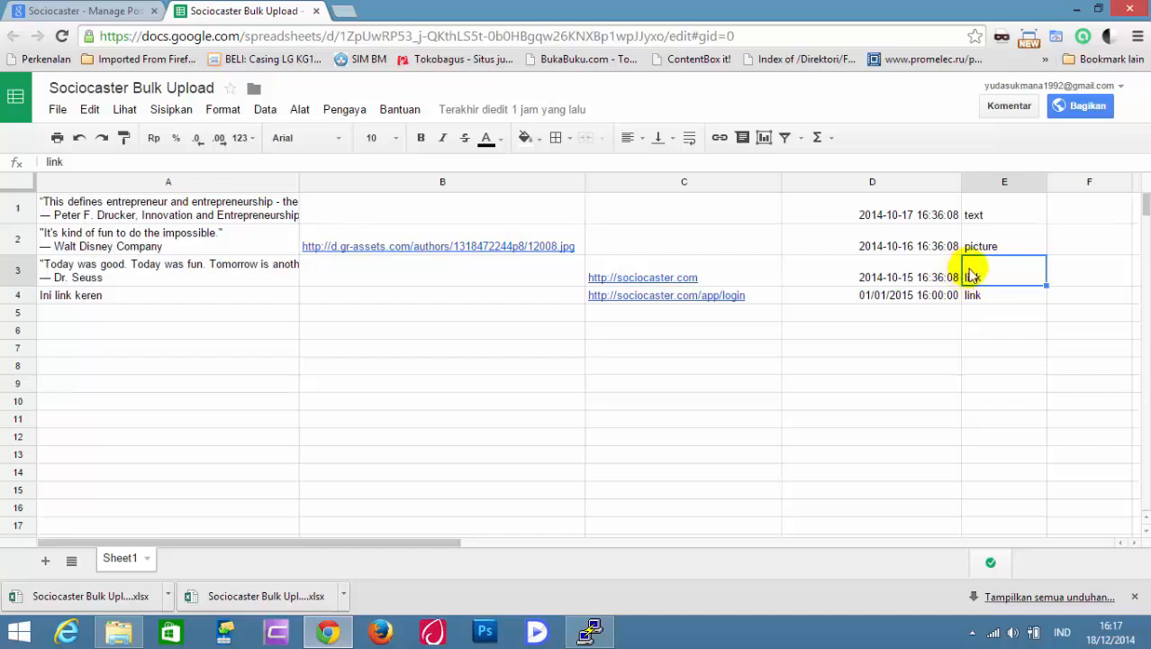
pyautogui.click(1004, 245)
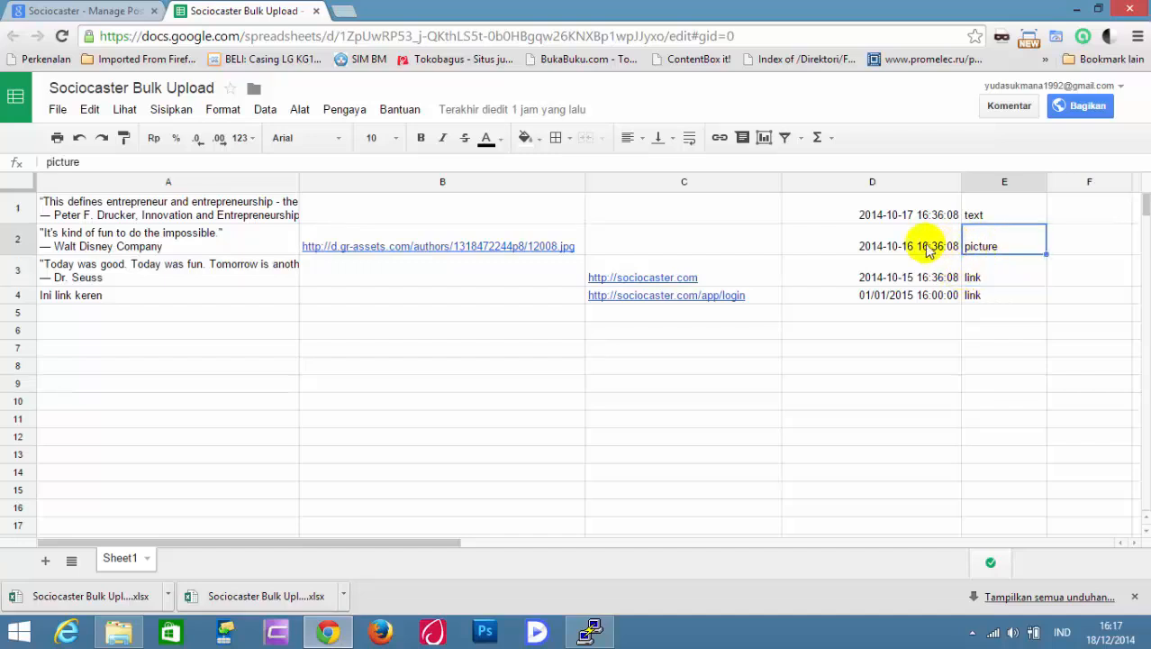
pyautogui.click(441, 245)
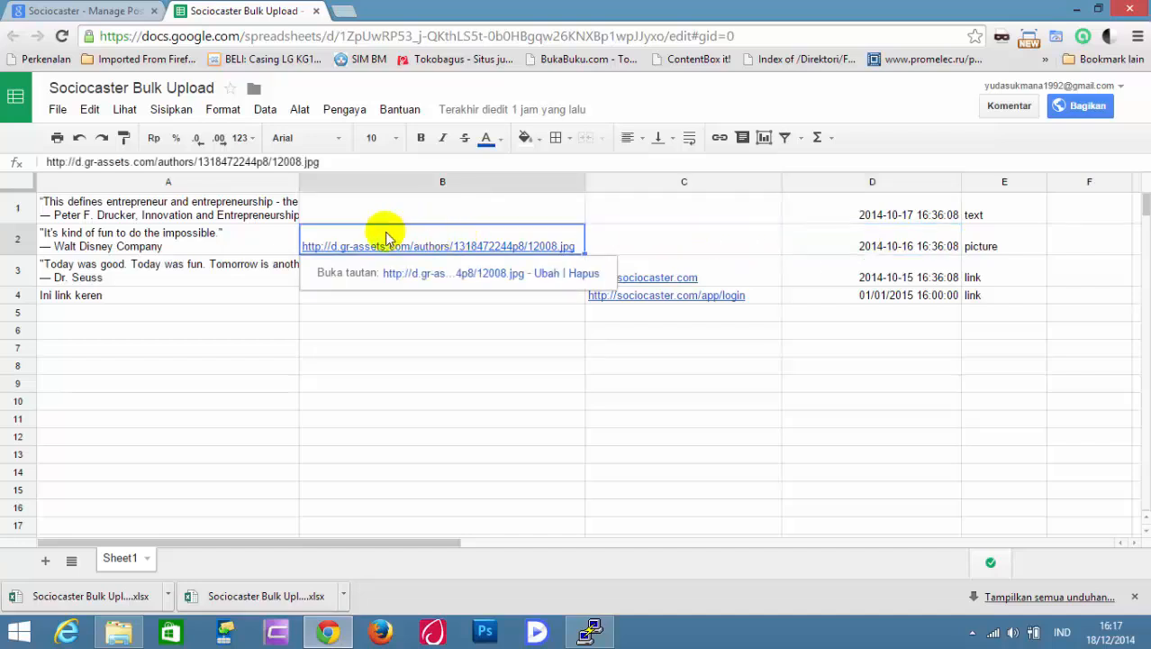
pyautogui.click(168, 237)
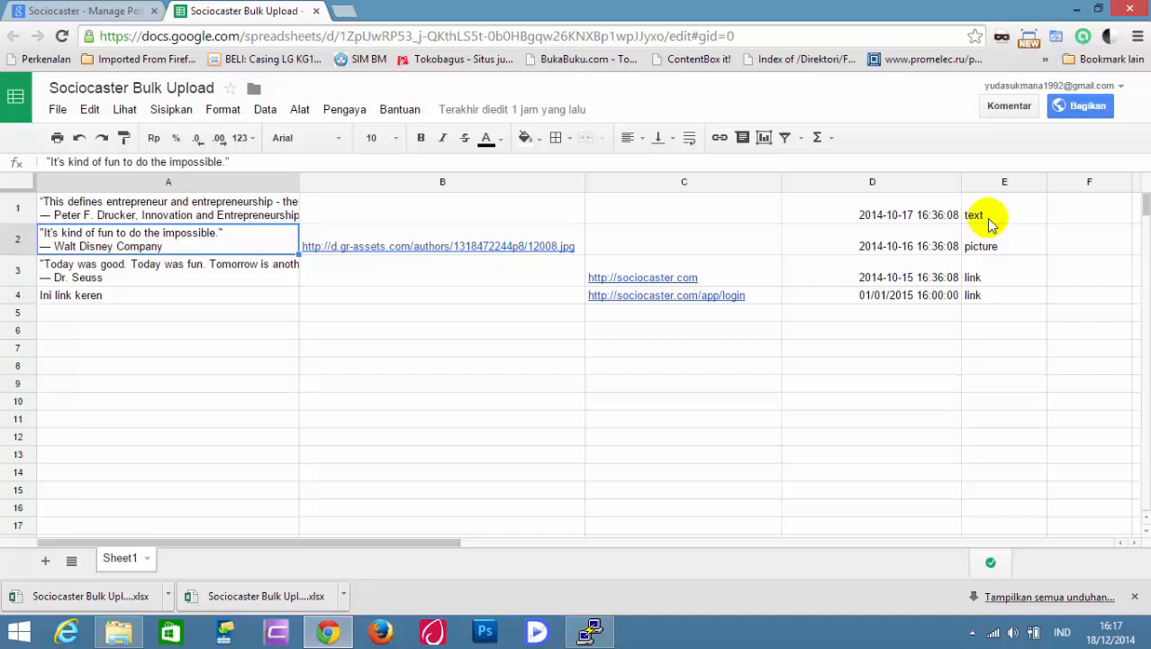
pyautogui.click(1003, 214)
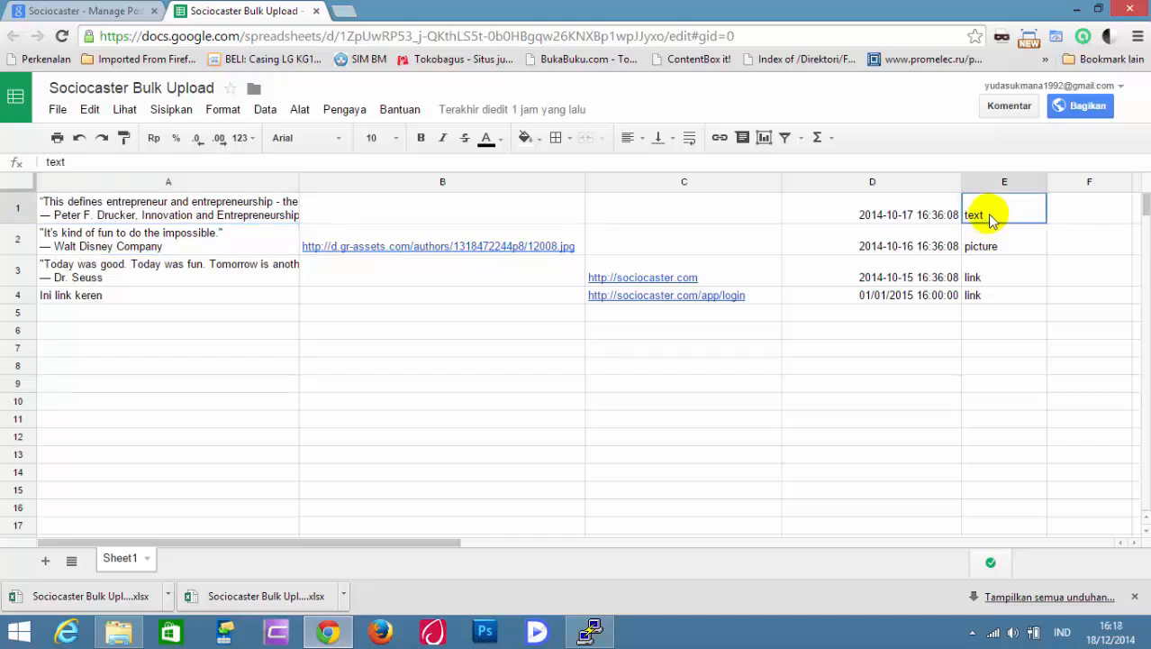
pyautogui.click(443, 210)
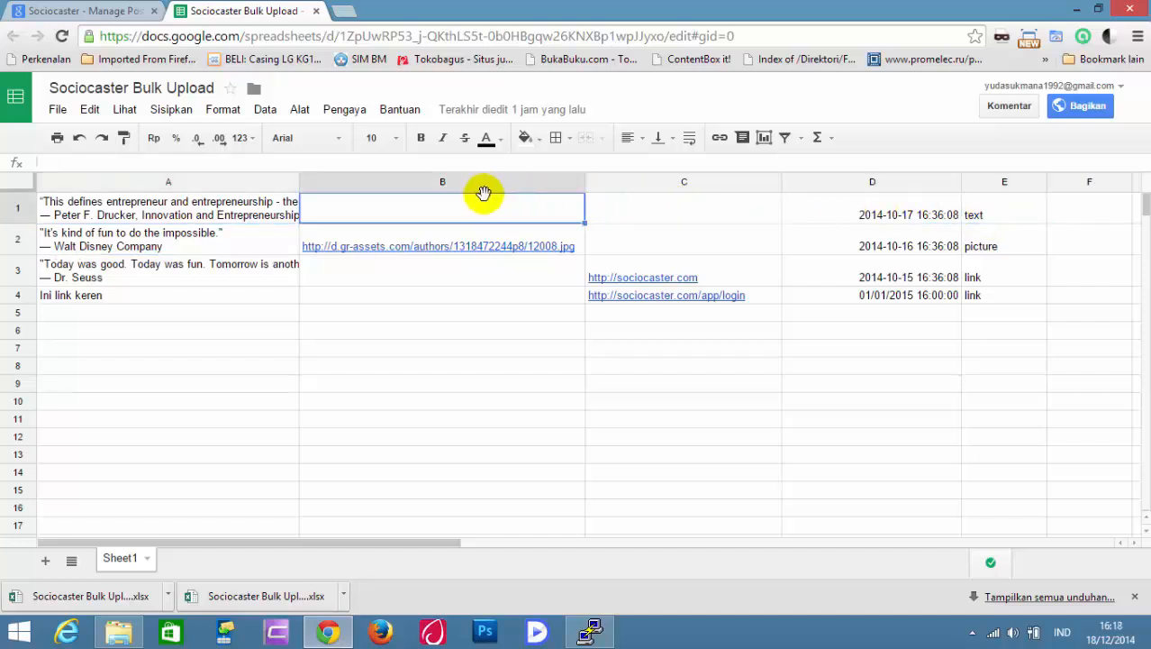
pyautogui.click(167, 209)
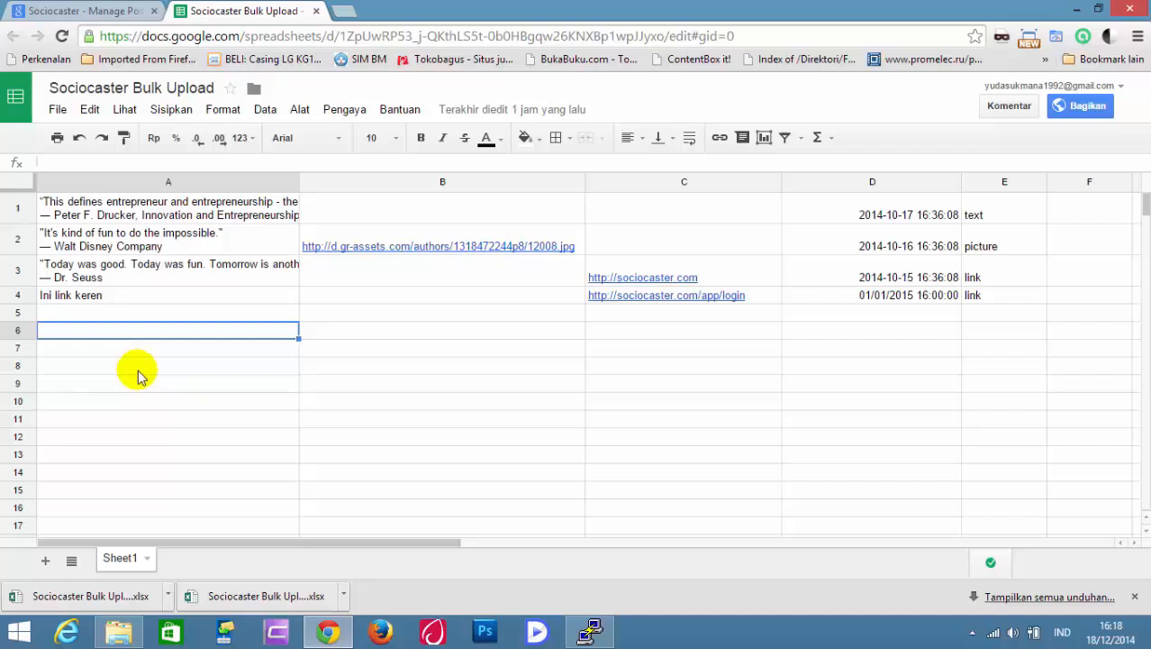
pyautogui.moveTo(195, 324)
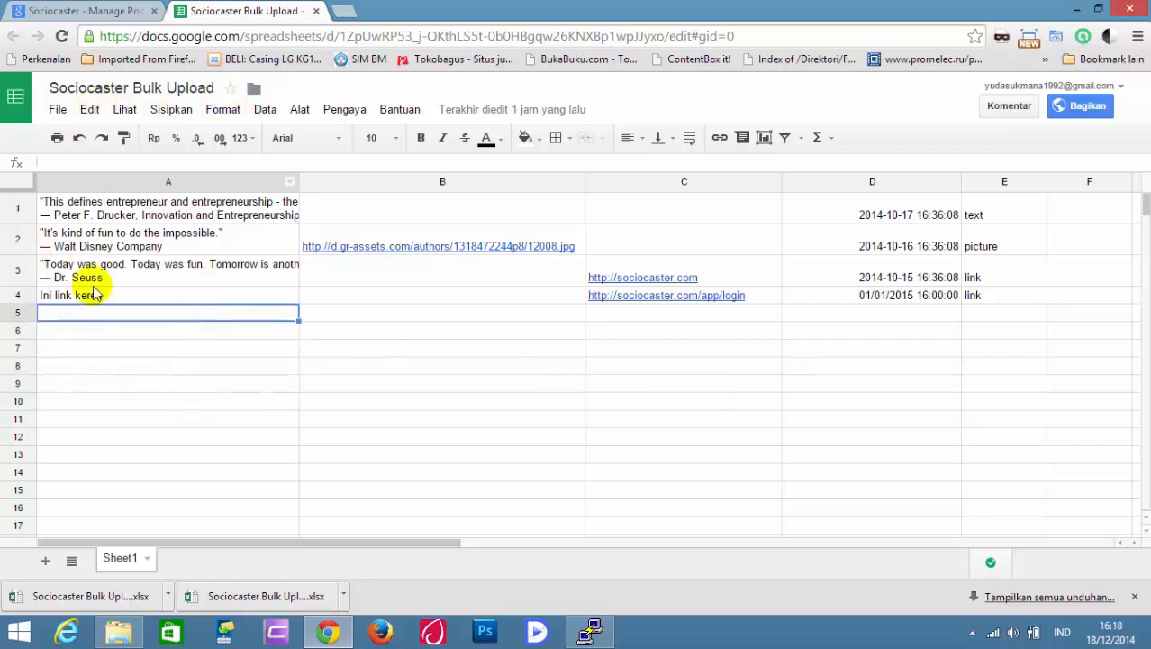
pyautogui.click(56, 109)
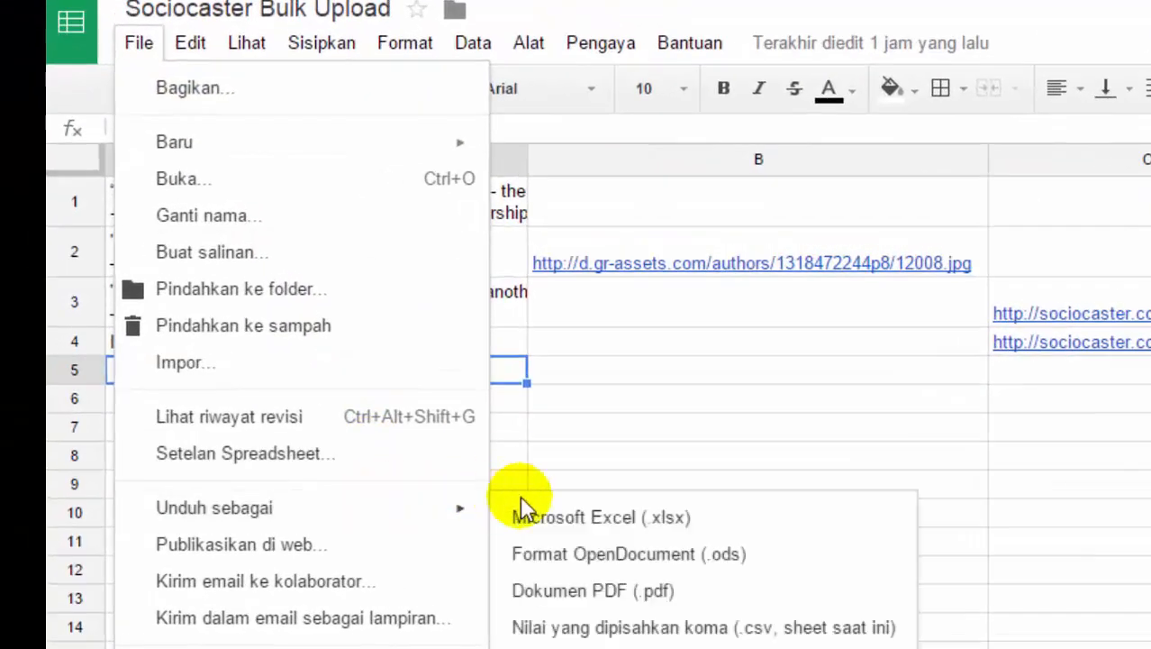
pyautogui.moveTo(567, 526)
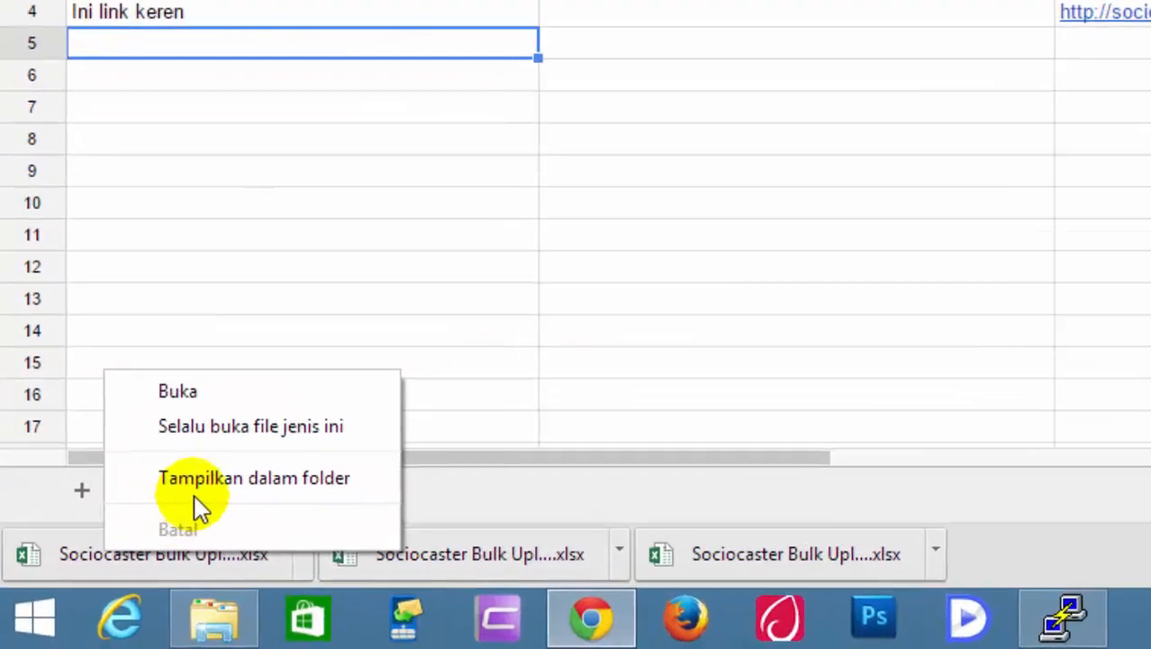
# - Download the Sociocaster Bulk Upload sheet as a Microsoft Excel .xlsx file
pyautogui.click(254, 478)
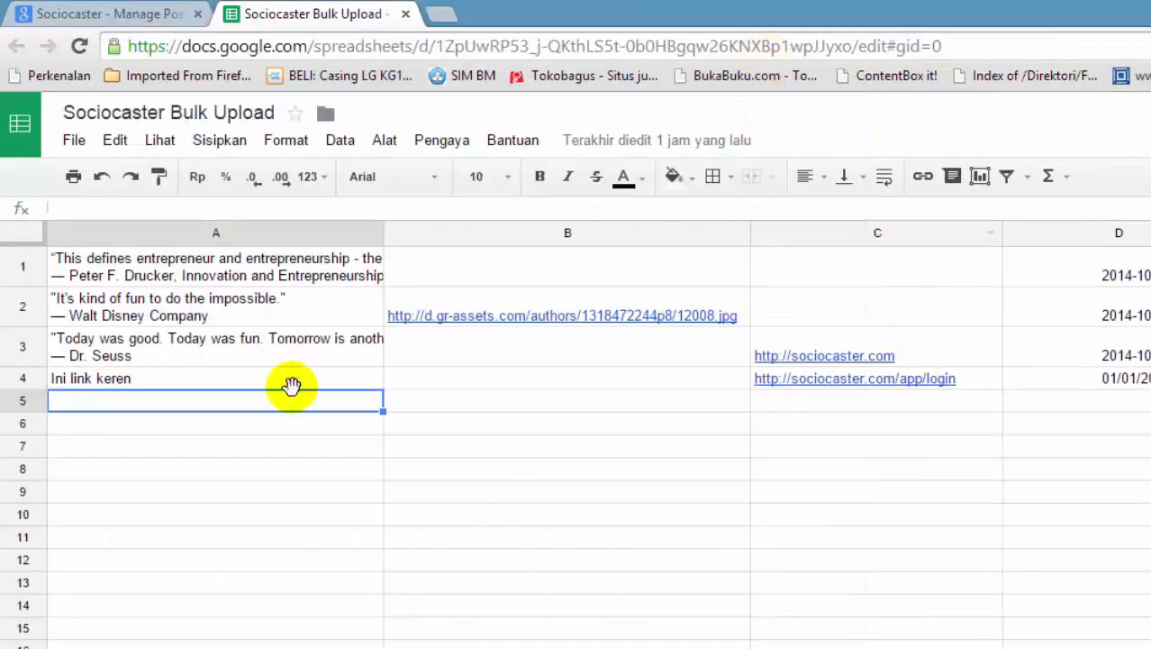
# - Attach Sociocaster Bulk Upload.xlsx from Downloads to the Excel sharing form
pyautogui.click(86, 15)
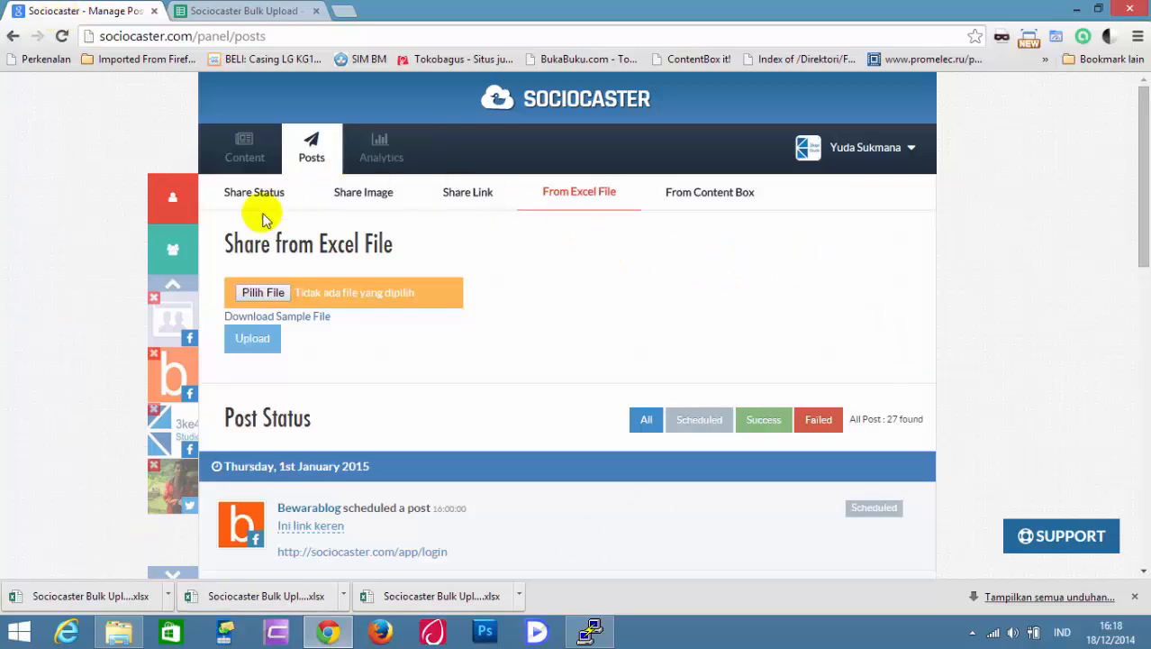
pyautogui.click(264, 292)
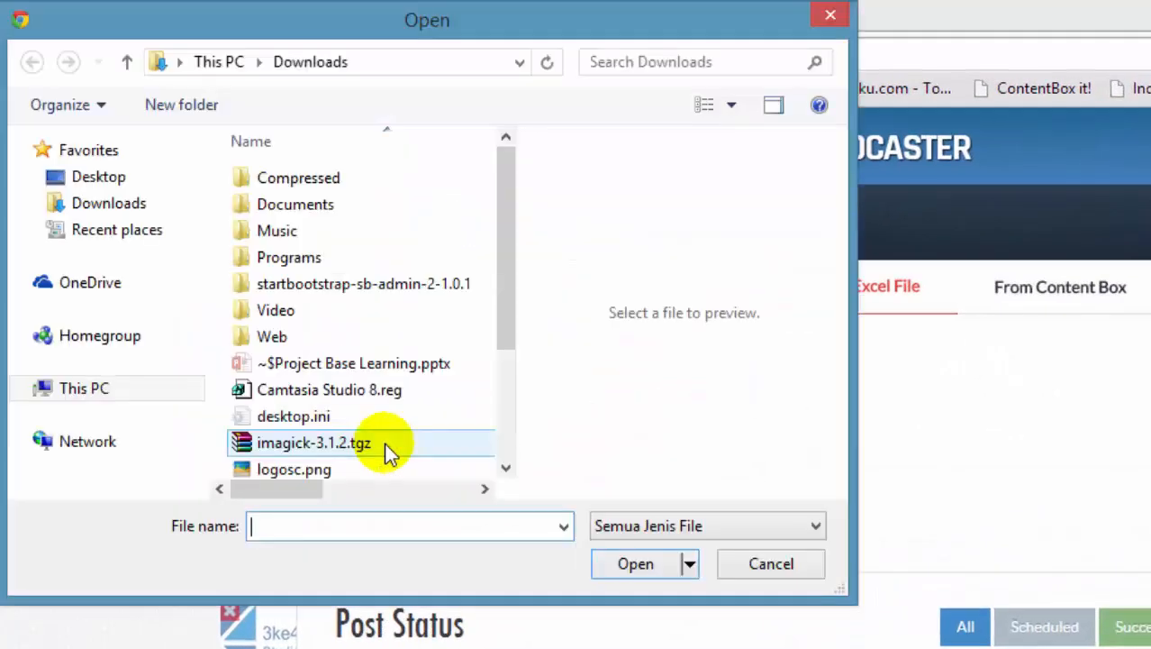
pyautogui.scroll(-3)
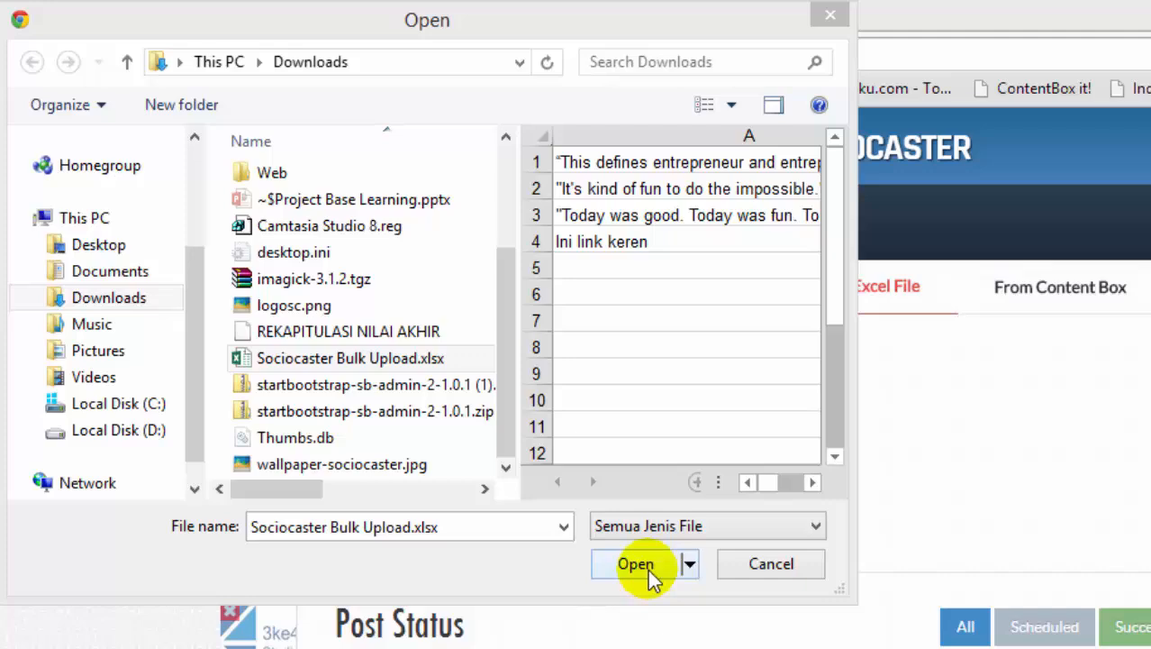
pyautogui.click(634, 562)
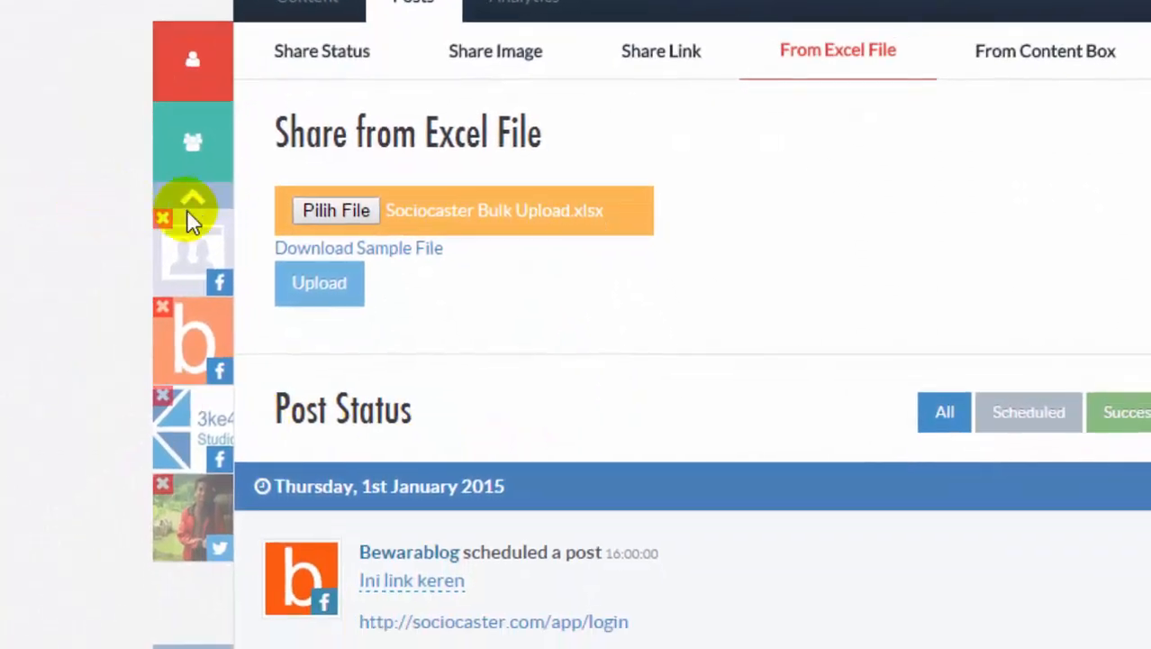
pyautogui.moveTo(459, 370)
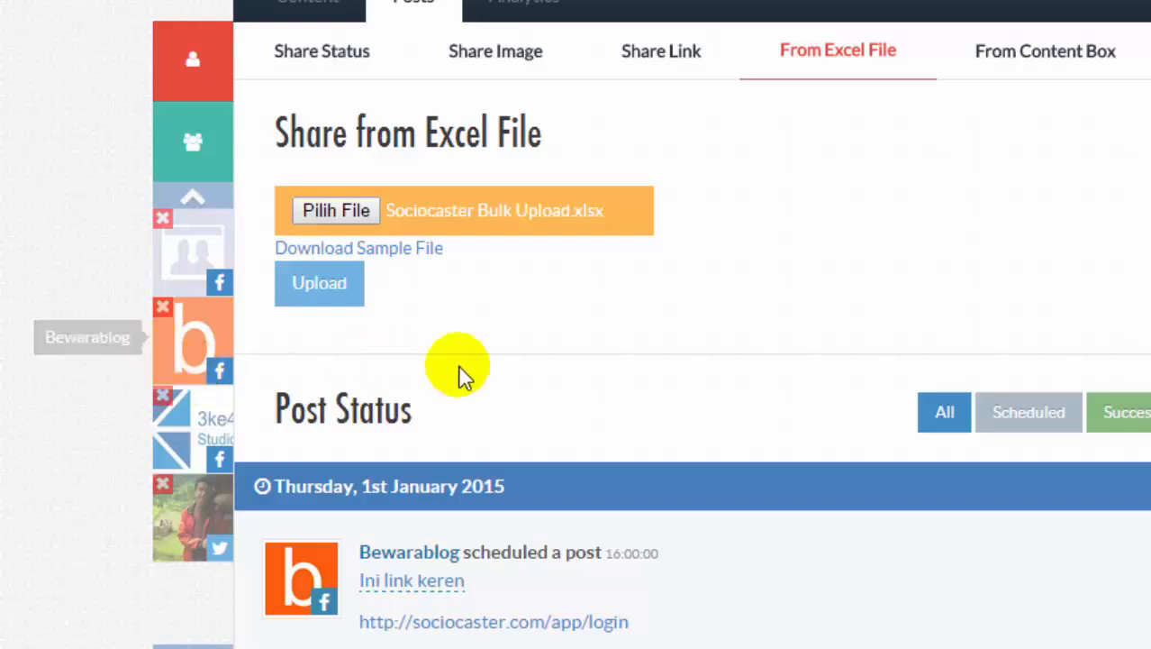
pyautogui.moveTo(519, 325)
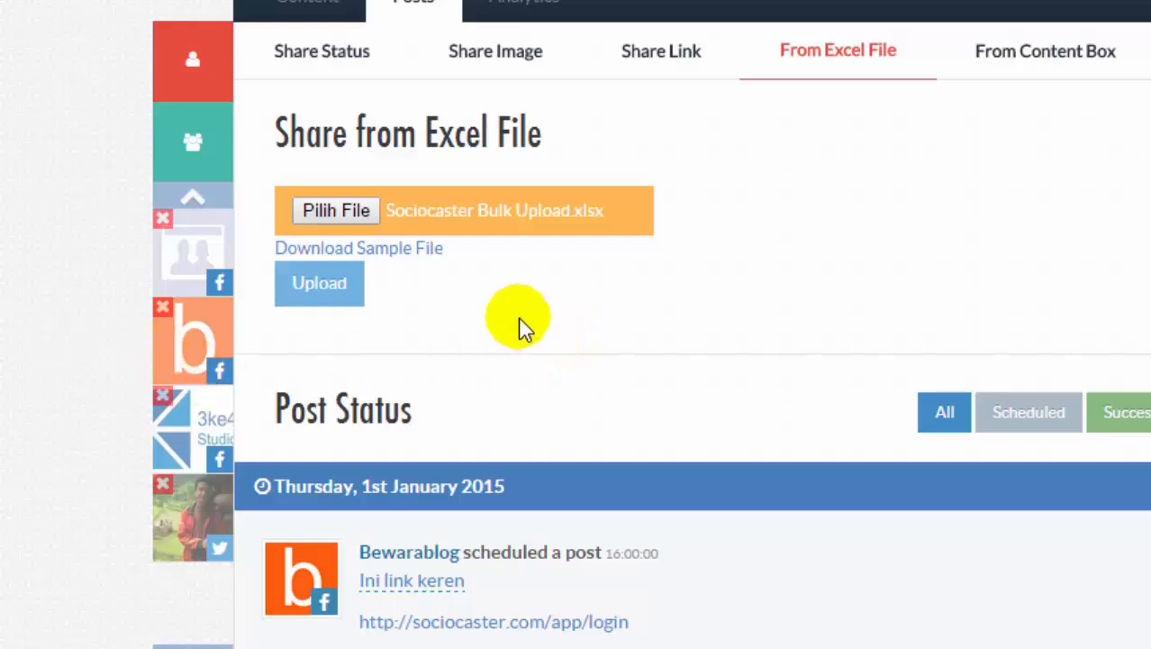
pyautogui.moveTo(191, 340)
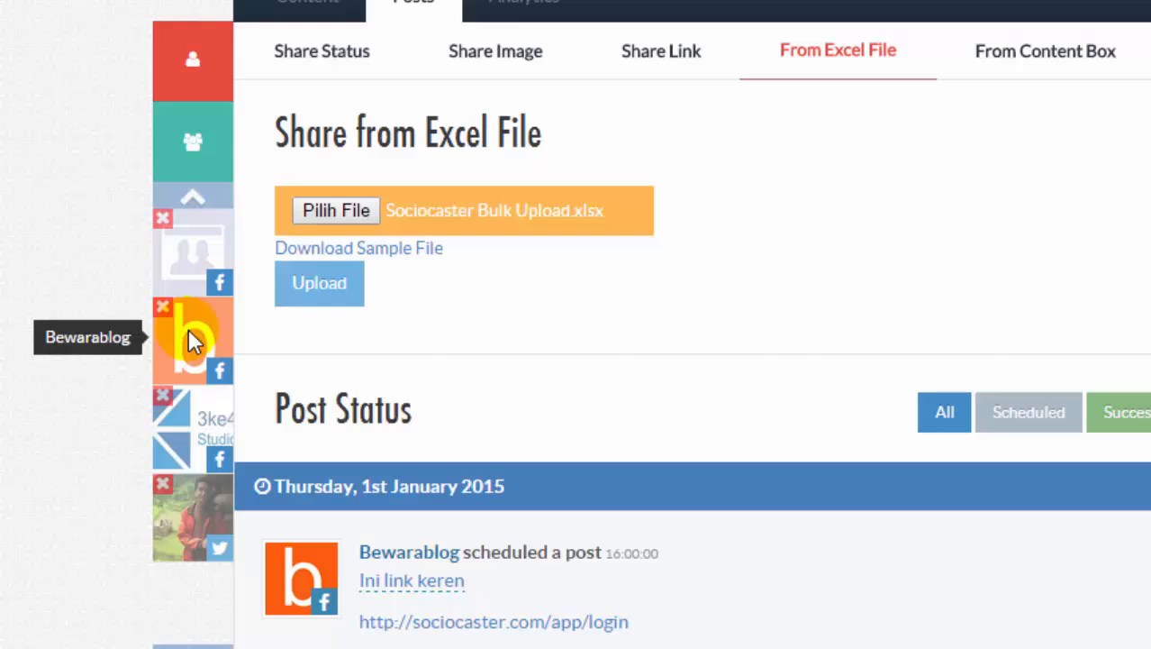
pyautogui.moveTo(890, 290)
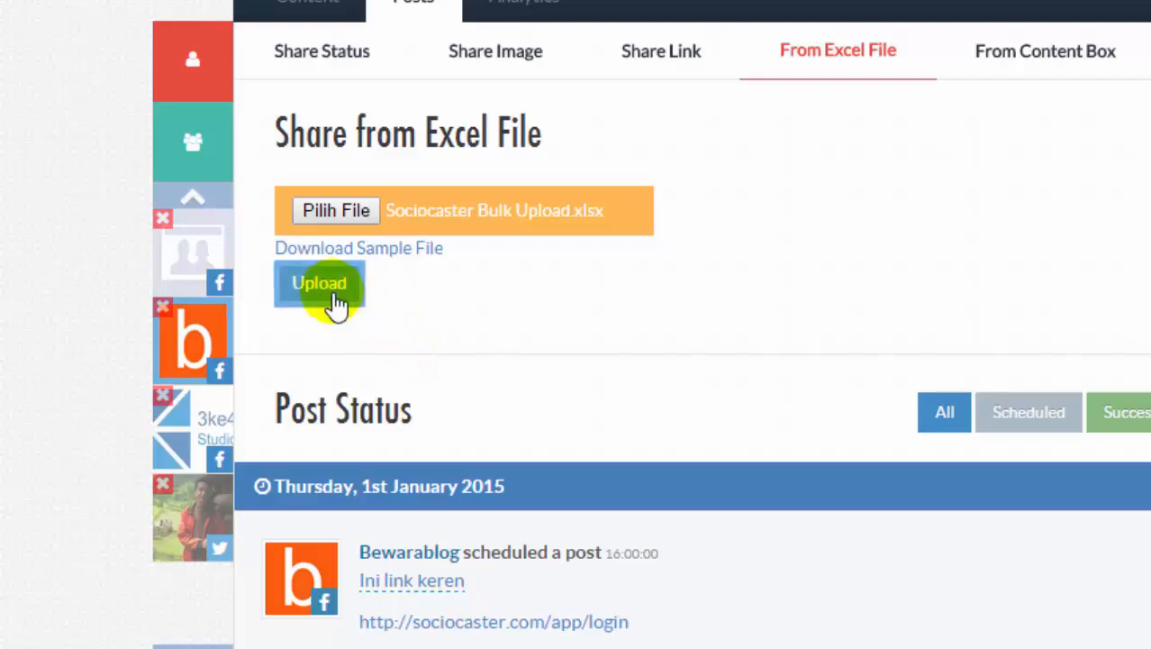
# - Upload the attached spreadsheet so its posts are scheduled successfully
pyautogui.click(321, 282)
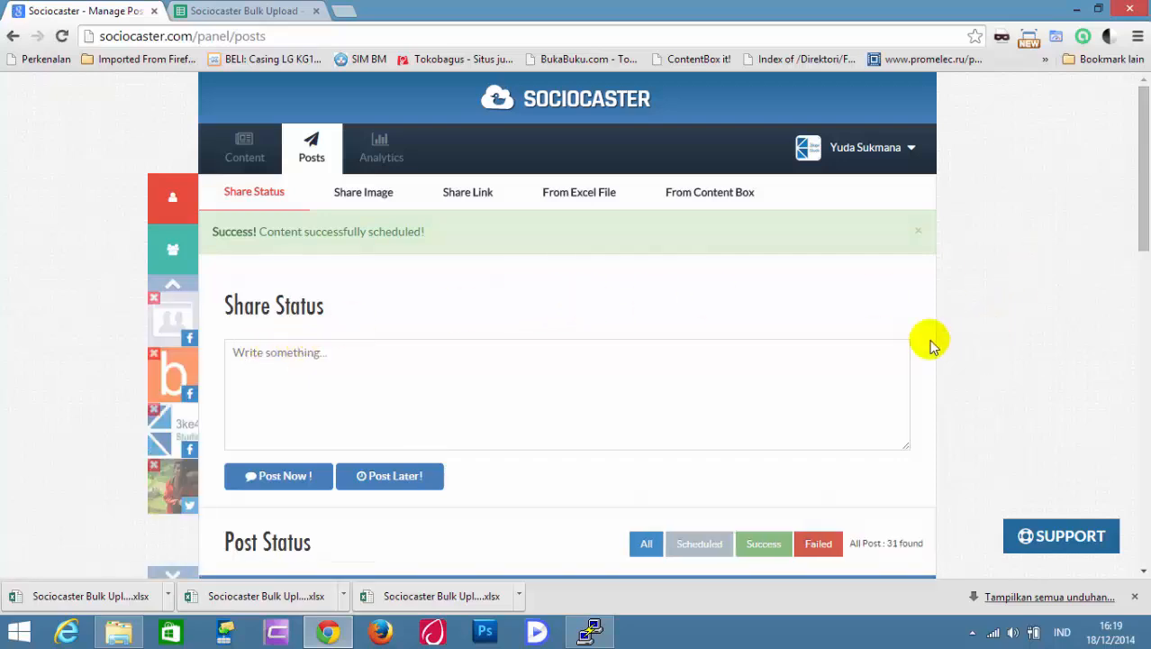
pyautogui.click(248, 11)
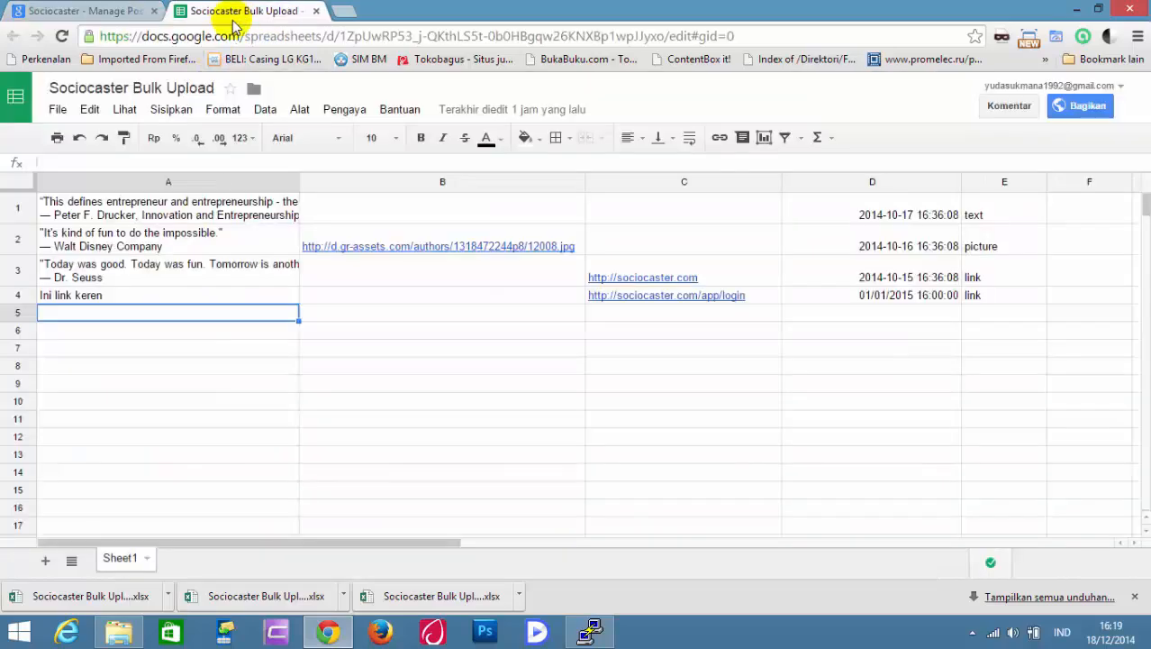
pyautogui.moveTo(220, 332)
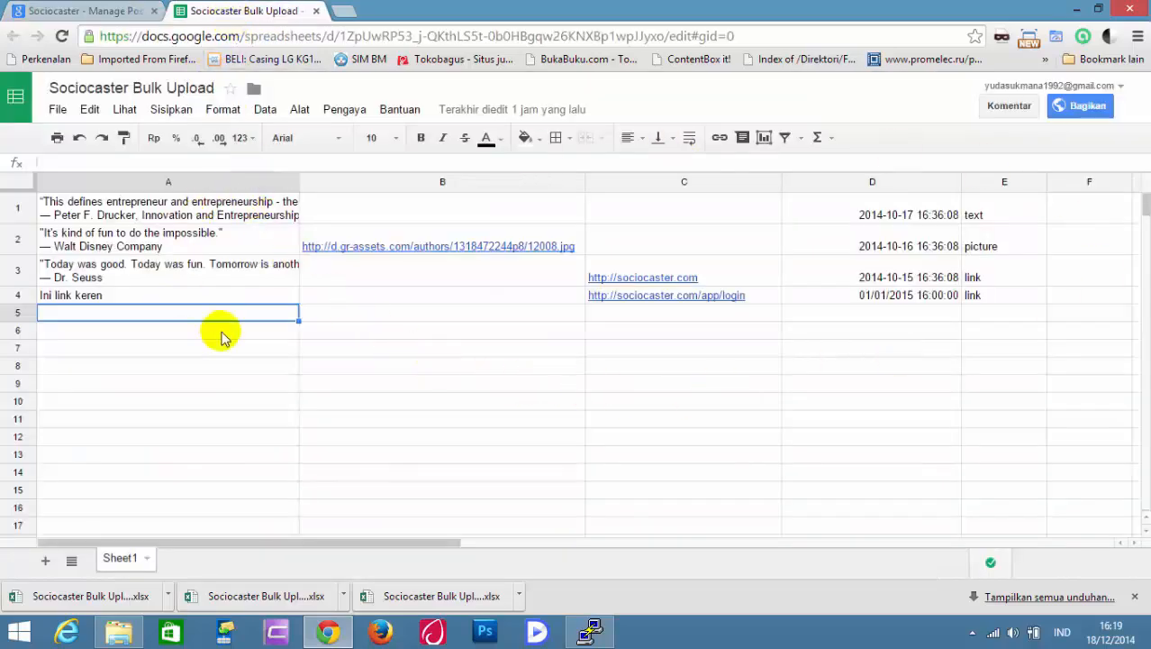
pyautogui.click(81, 11)
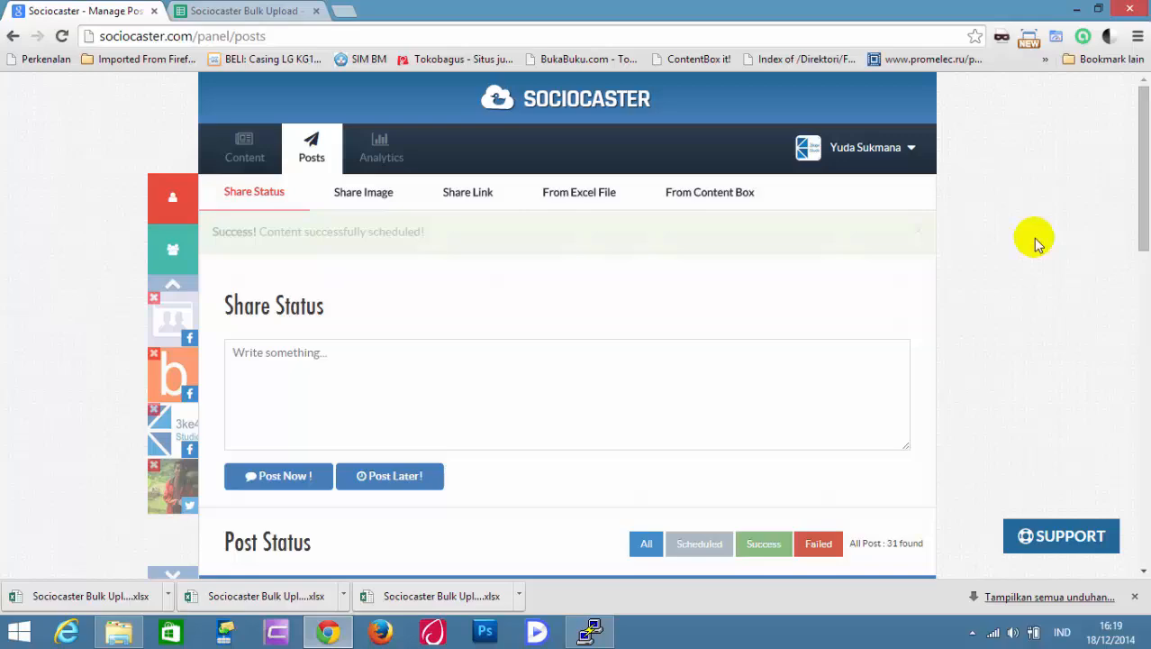
pyautogui.scroll(-3)
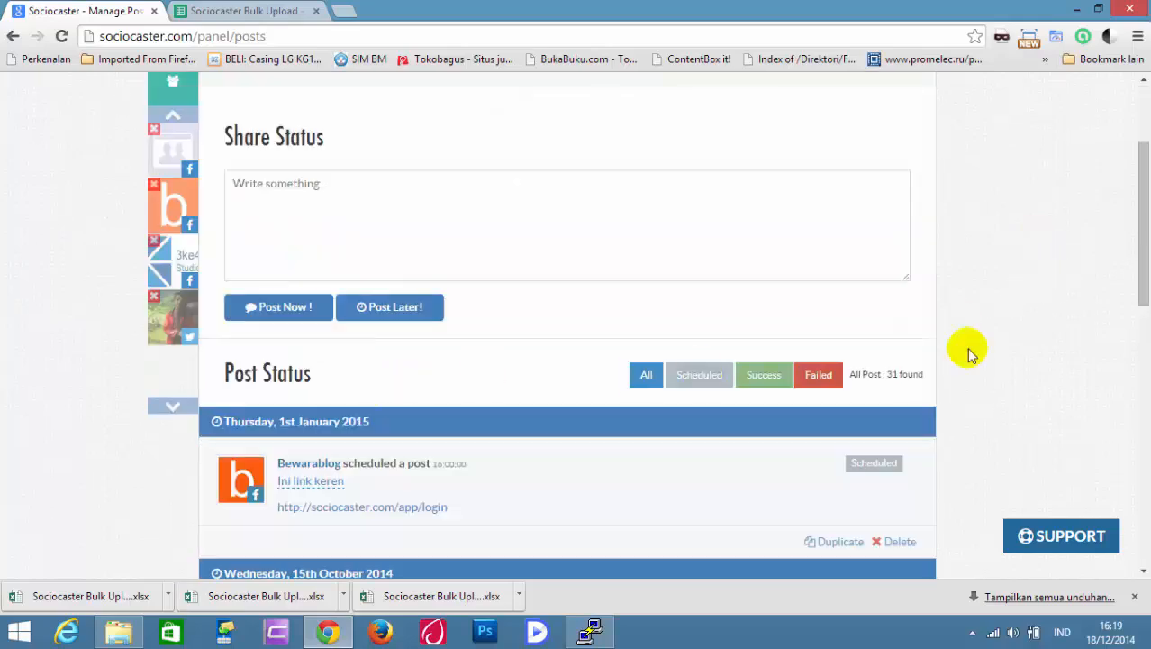
pyautogui.scroll(-3)
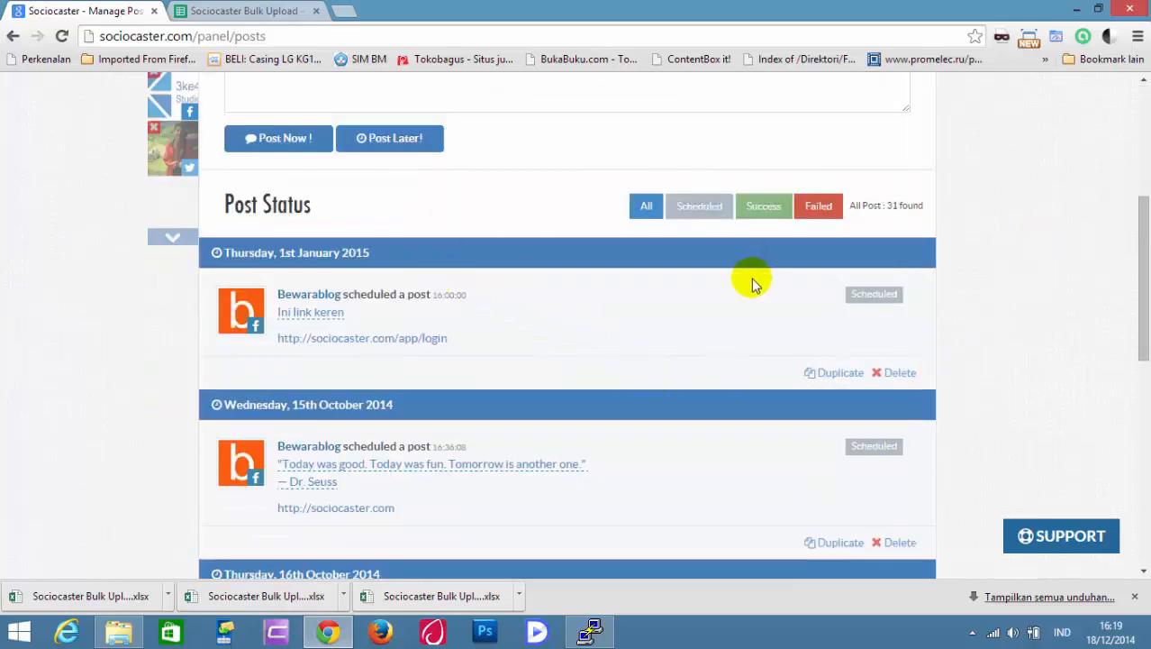
pyautogui.scroll(-3)
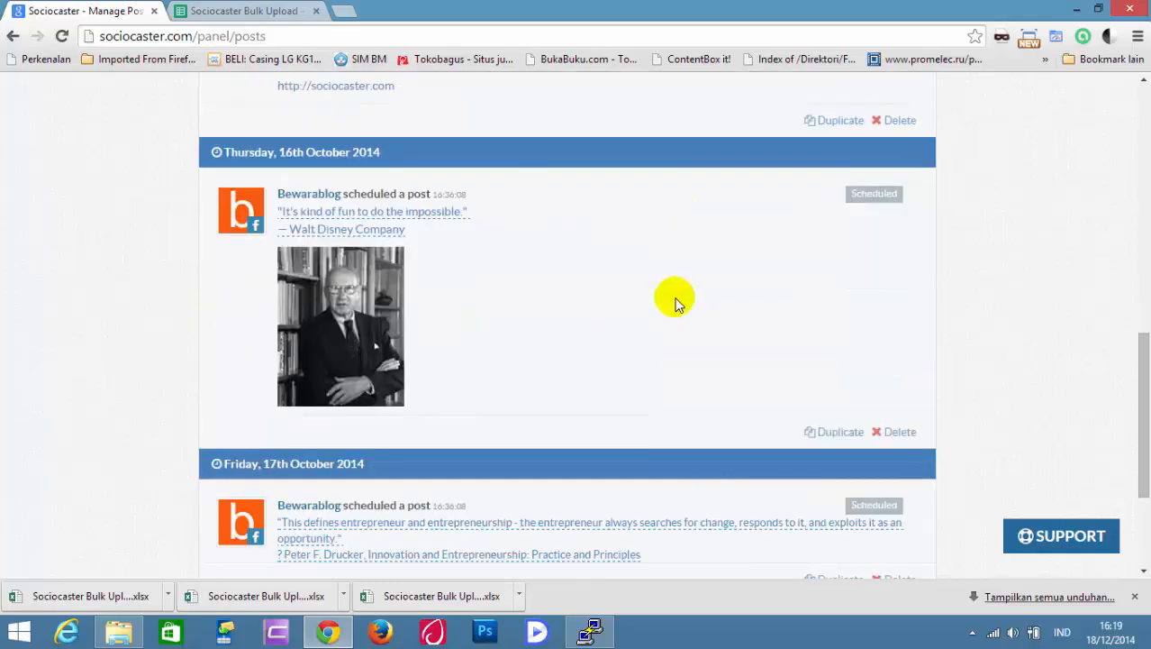
pyautogui.scroll(-3)
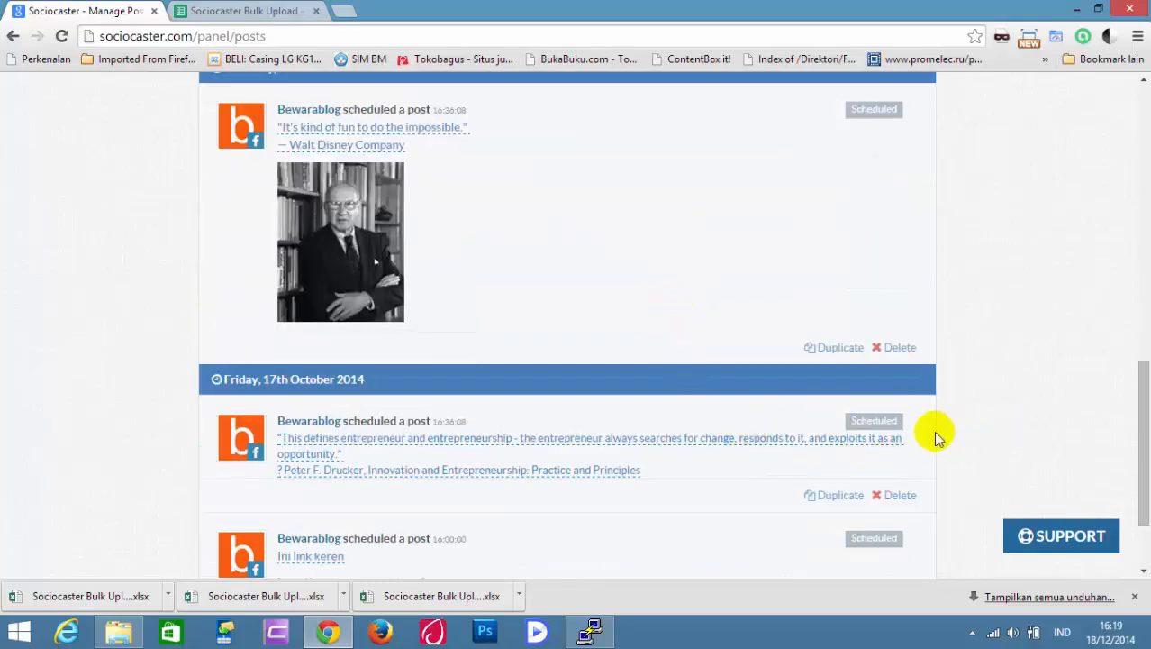
pyautogui.scroll(3)
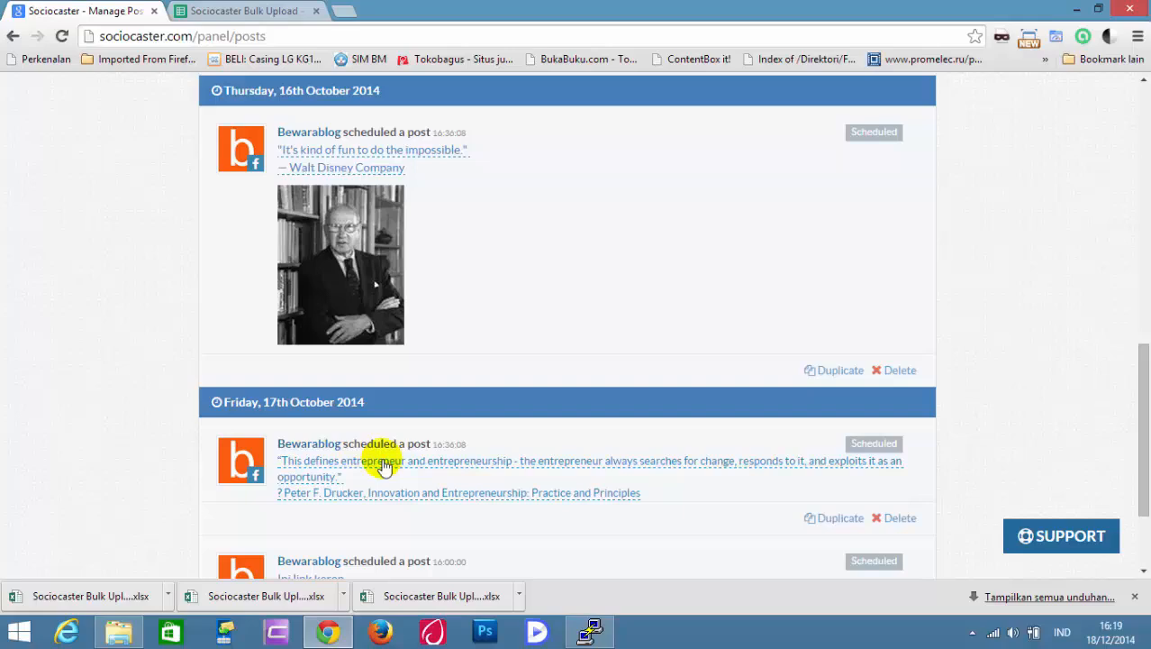